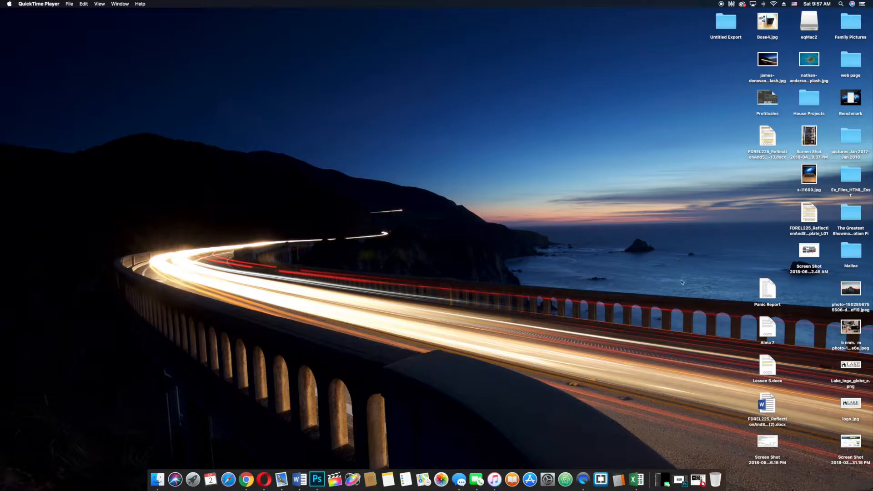
Step: Bring the Opera browser with the eqMac2 download page to the front
left_click(273, 479)
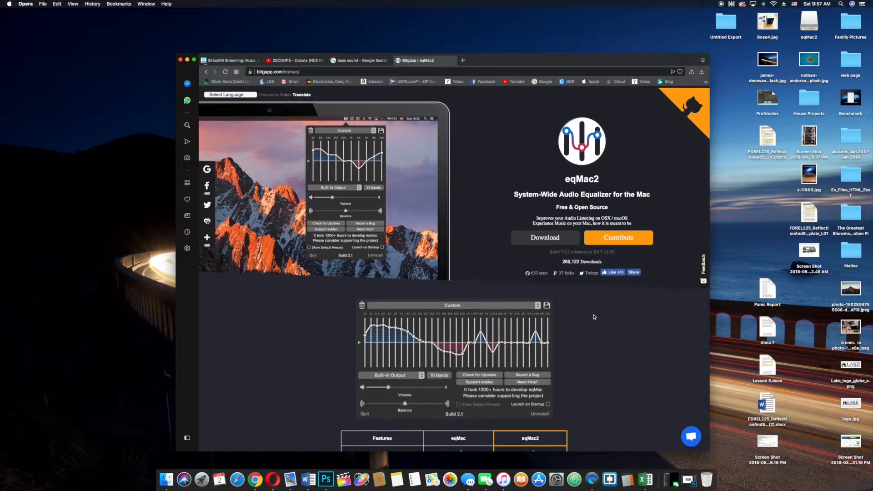
scroll("down", 3)
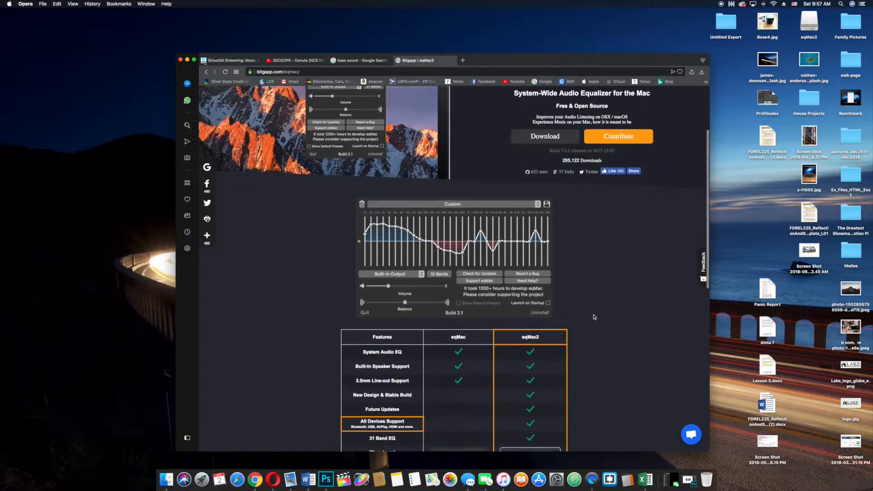
scroll("down", 3)
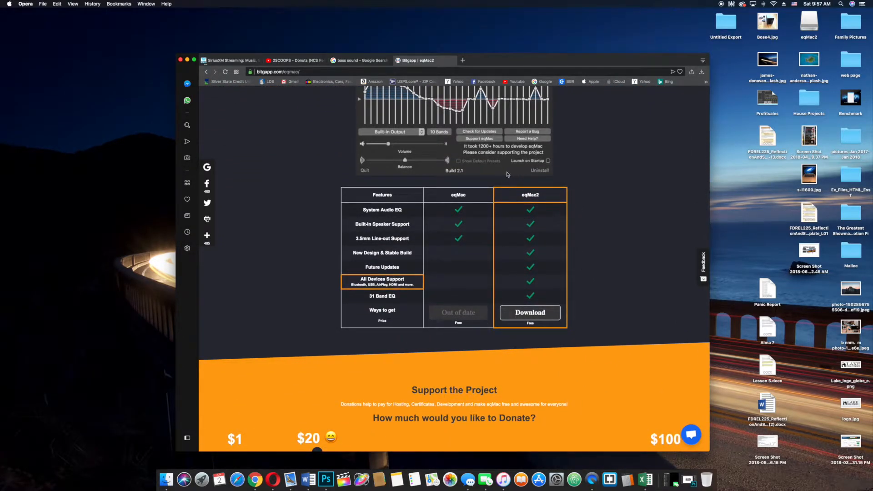
mouse_move(537, 246)
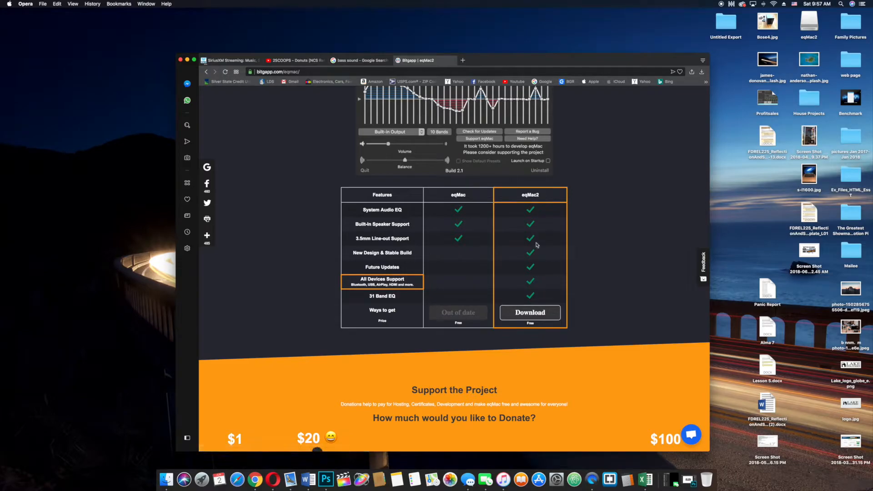
mouse_move(574, 330)
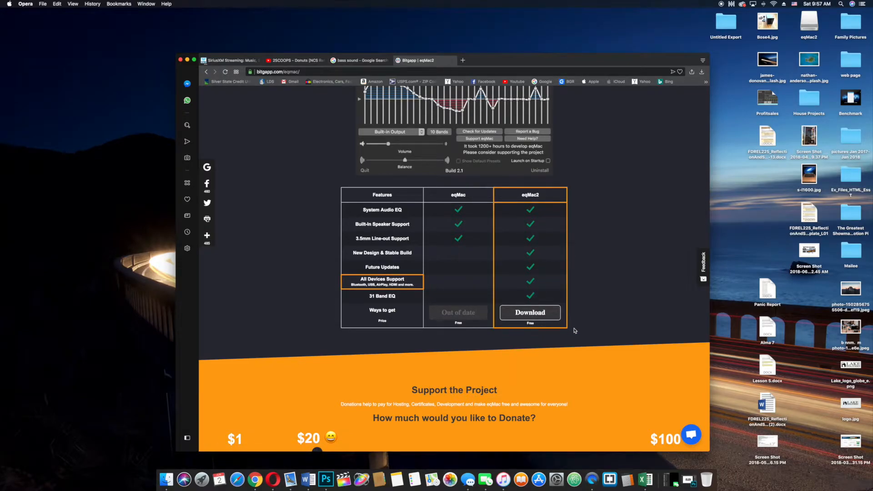
scroll("down", 3)
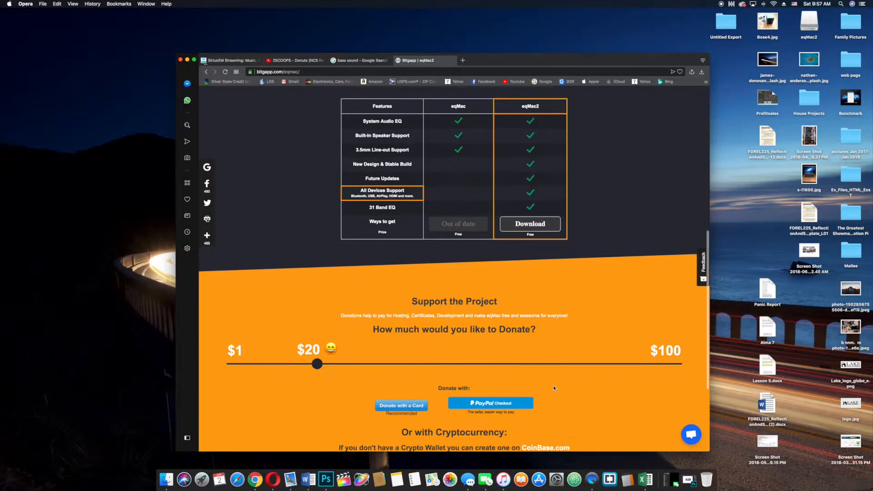
scroll("down", 3)
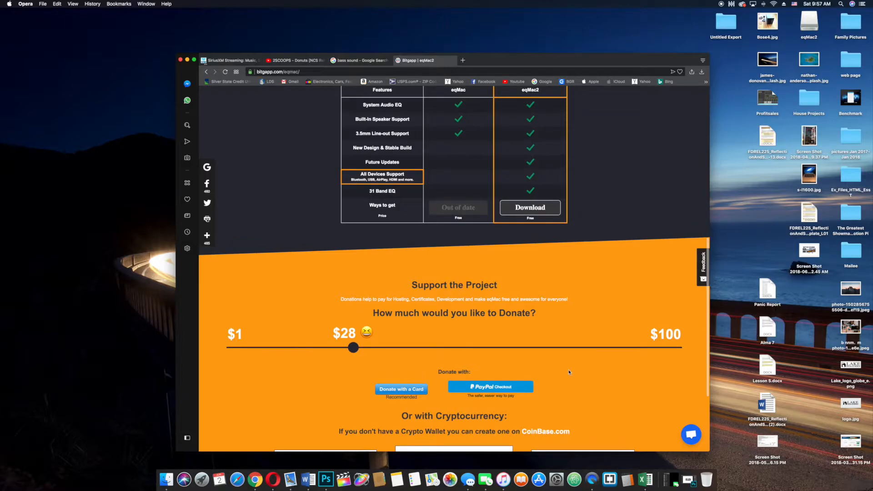
scroll("up", 3)
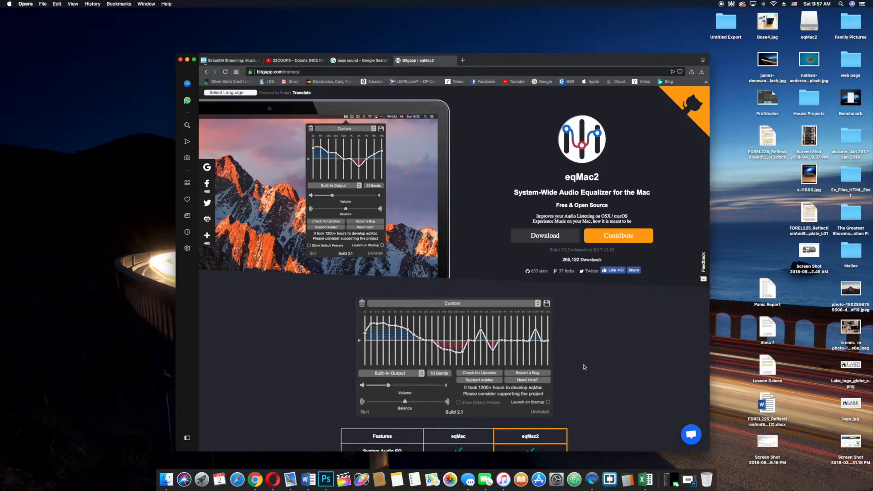
mouse_move(730, 10)
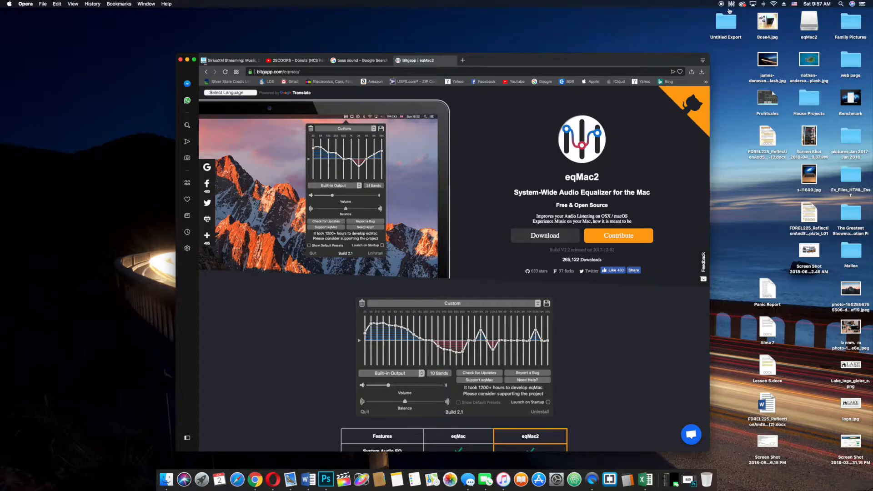
mouse_move(433, 111)
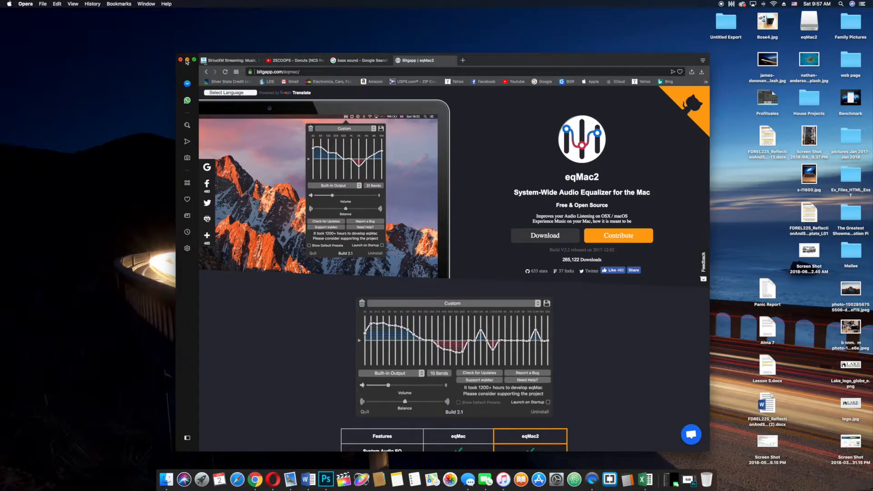
Step: Close Opera, check the eqMac2 menu-bar equalizer panel, and find eqMac2 in Launchpad
left_click(180, 60)
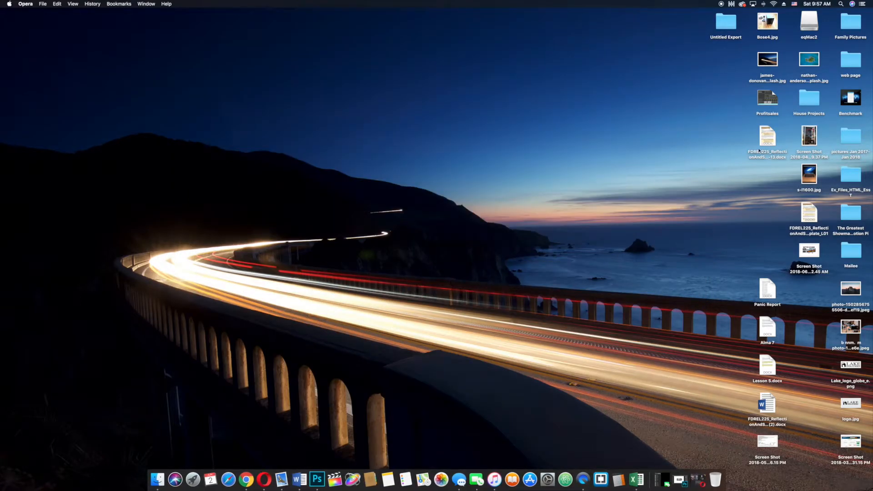
mouse_move(691, 55)
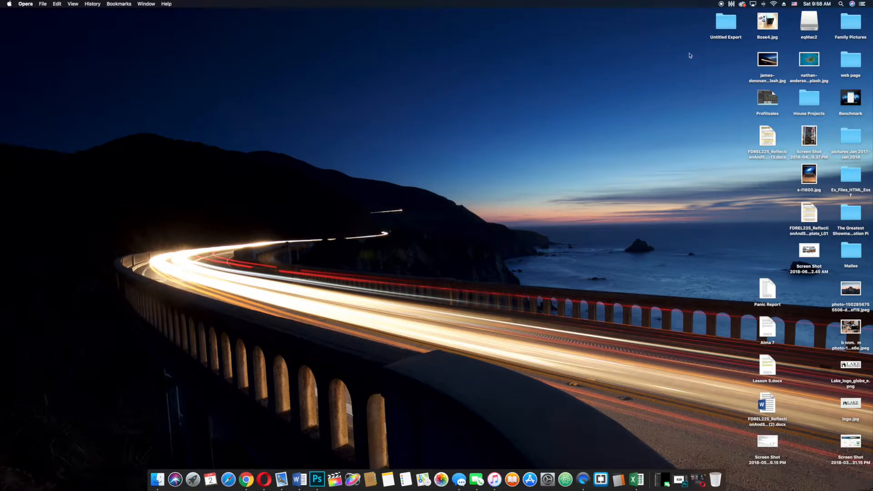
left_click(731, 4)
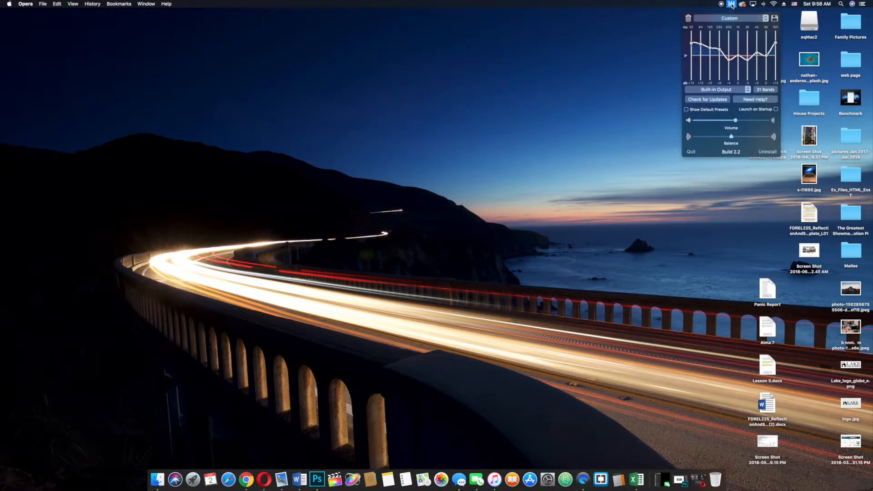
mouse_move(194, 479)
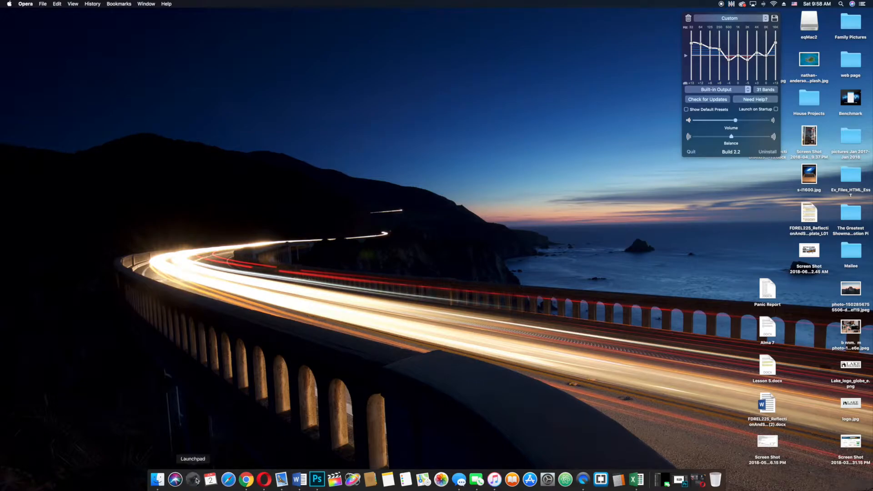
left_click(194, 479)
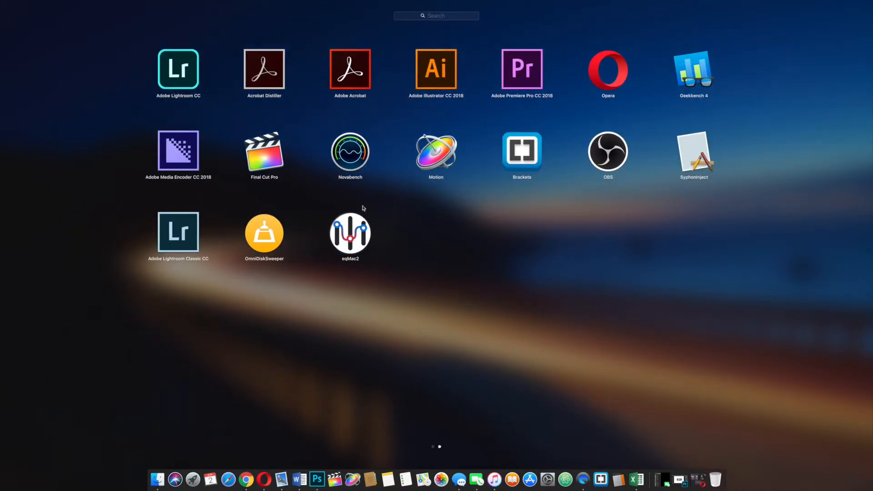
mouse_move(189, 471)
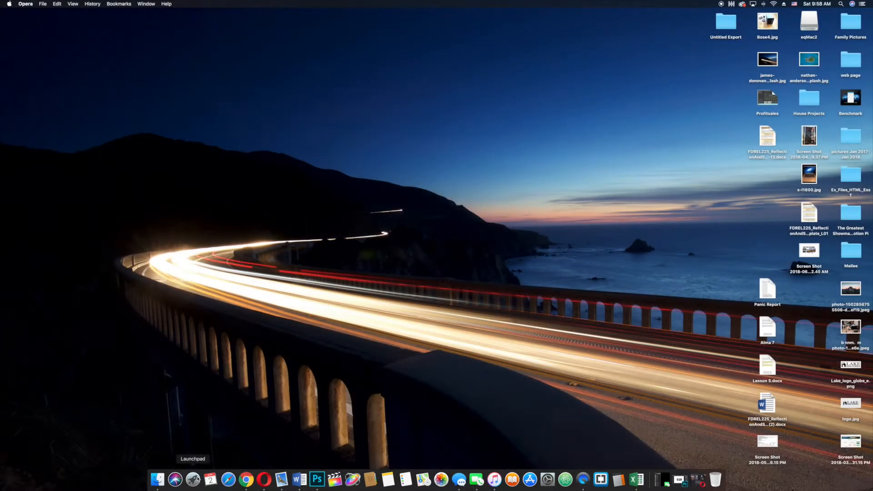
mouse_move(729, 12)
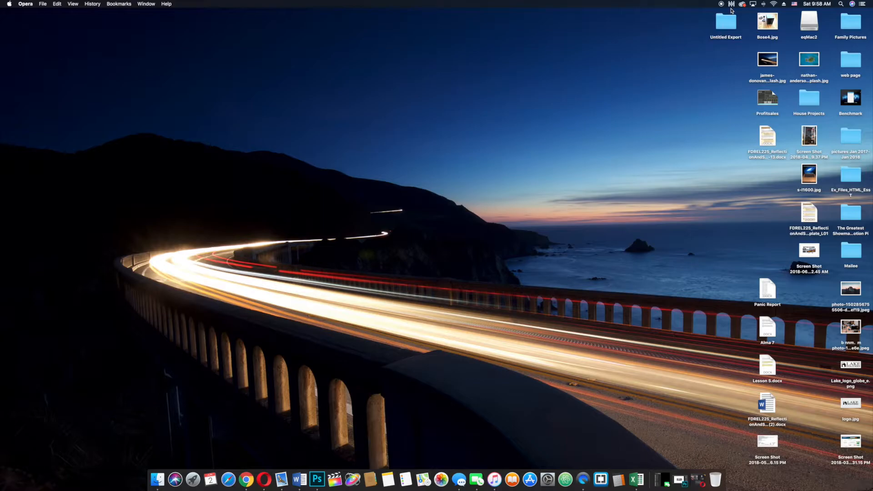
Step: From the eqMac2 menu-bar panel, apply the Flat preset, then return to Custom
left_click(732, 4)
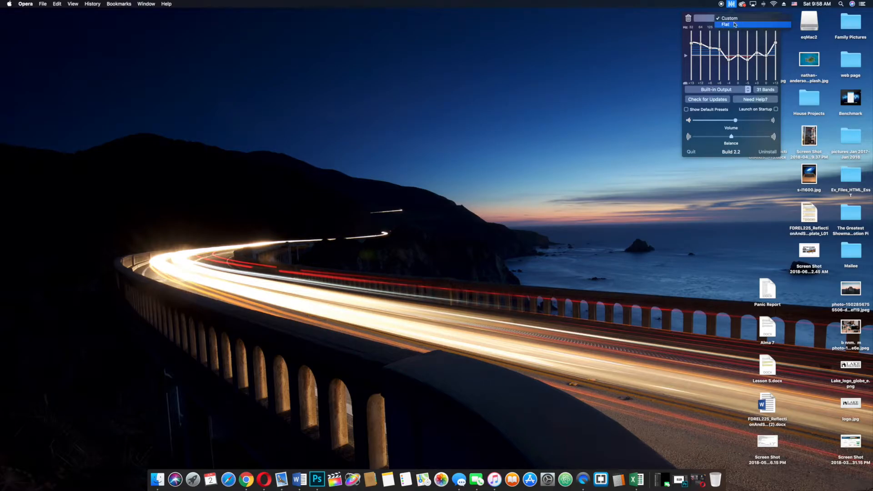
left_click(726, 25)
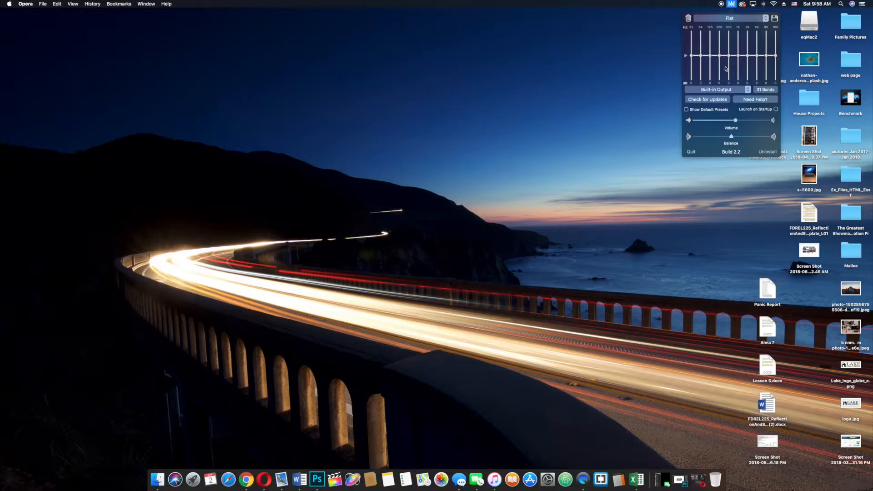
left_click(732, 18)
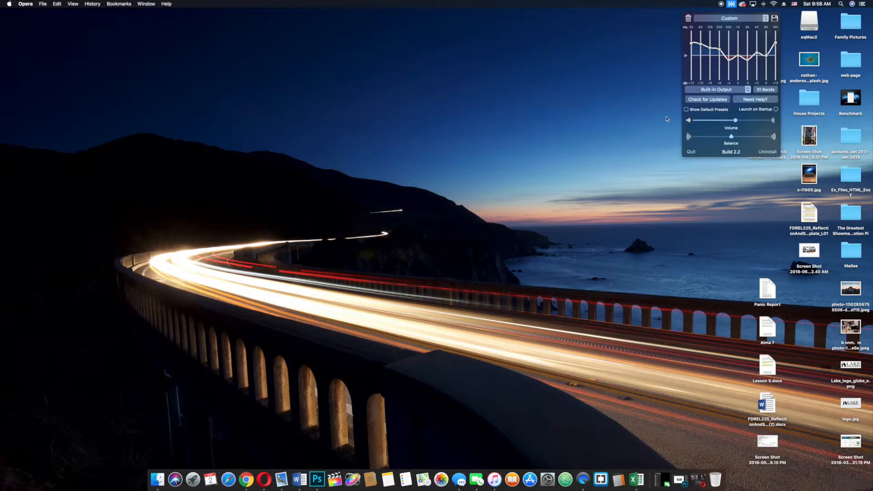
mouse_move(678, 126)
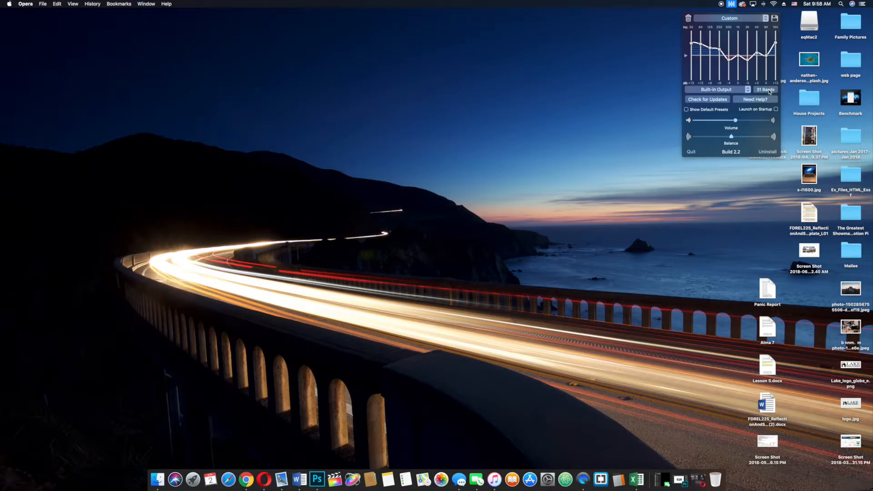
left_click(768, 90)
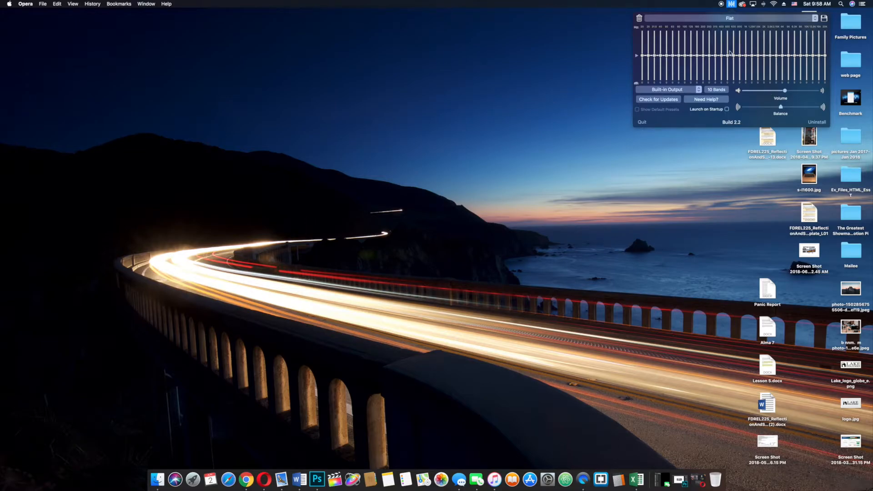
mouse_move(754, 74)
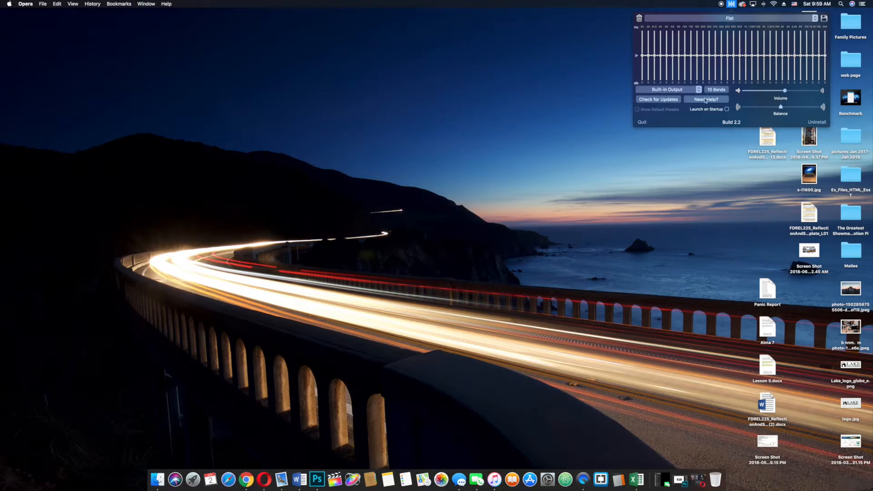
left_click(667, 89)
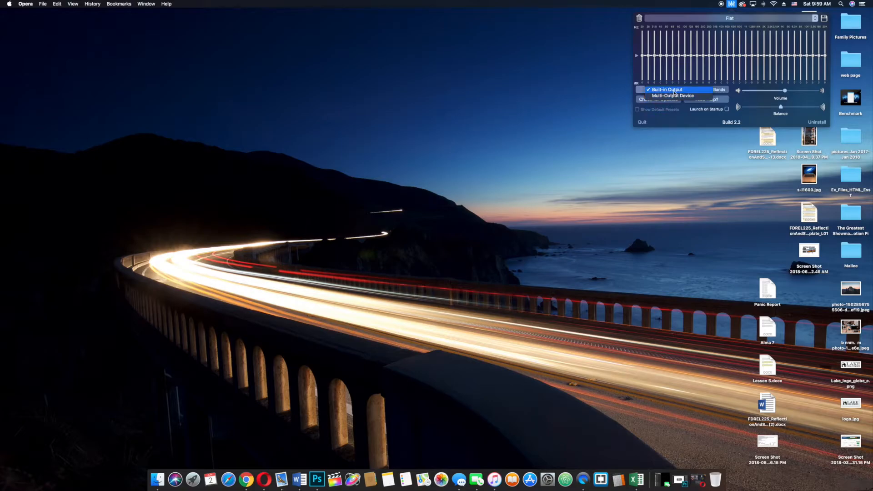
left_click(668, 89)
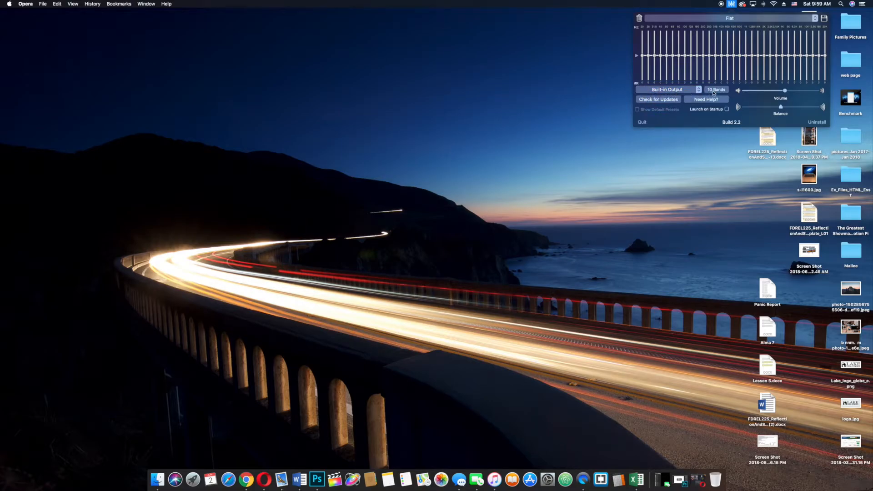
left_click(717, 89)
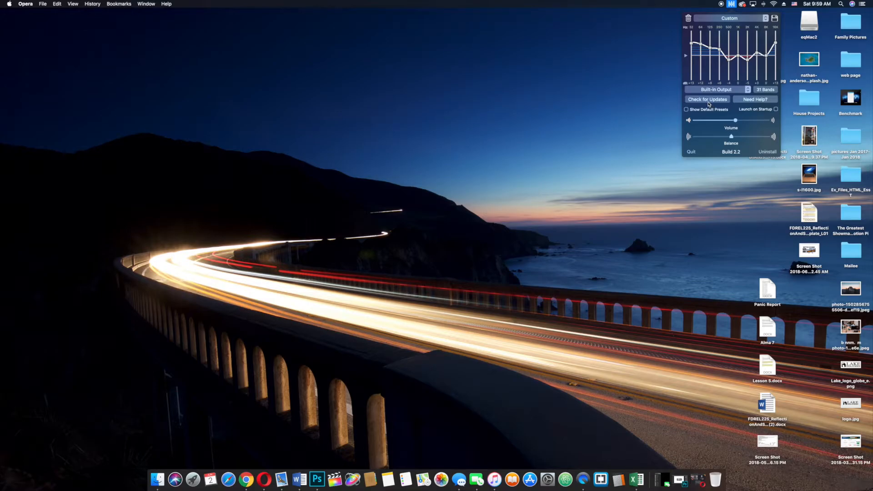
mouse_move(755, 115)
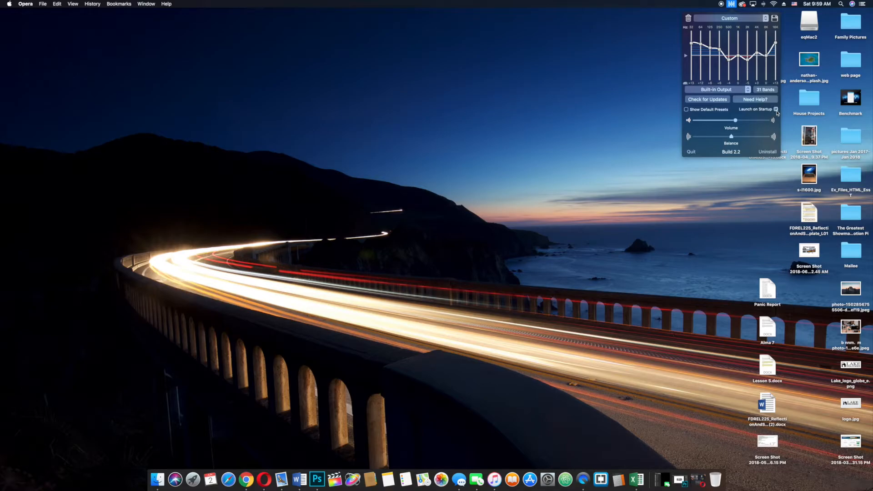
mouse_move(641, 108)
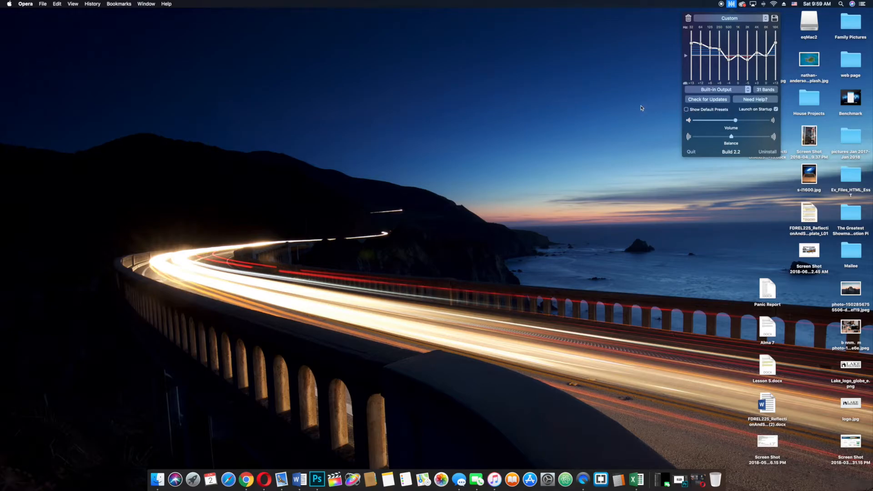
mouse_move(732, 155)
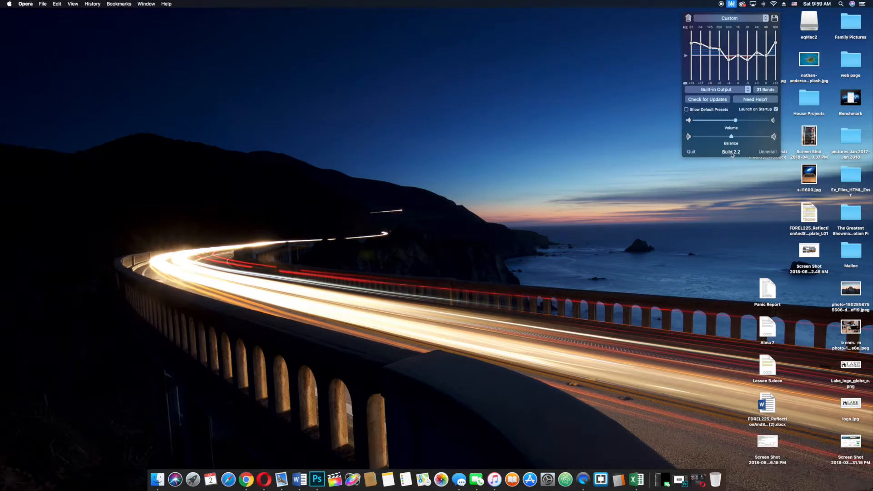
mouse_move(627, 152)
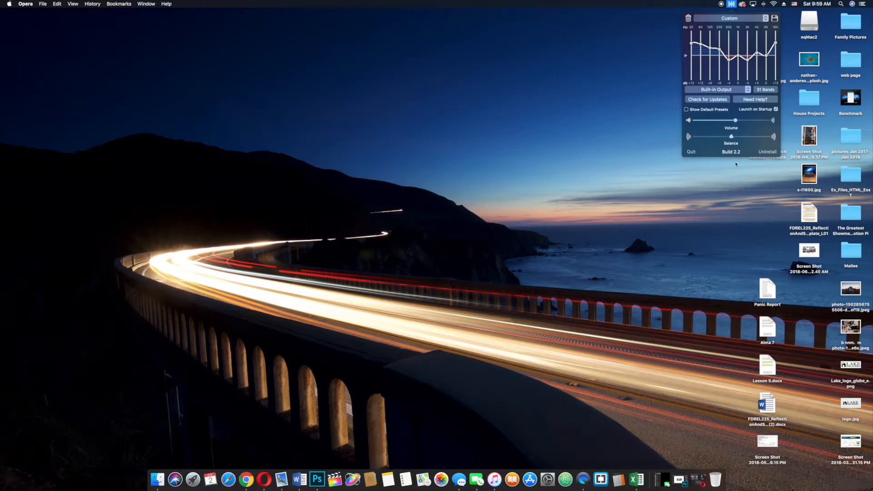
mouse_move(622, 188)
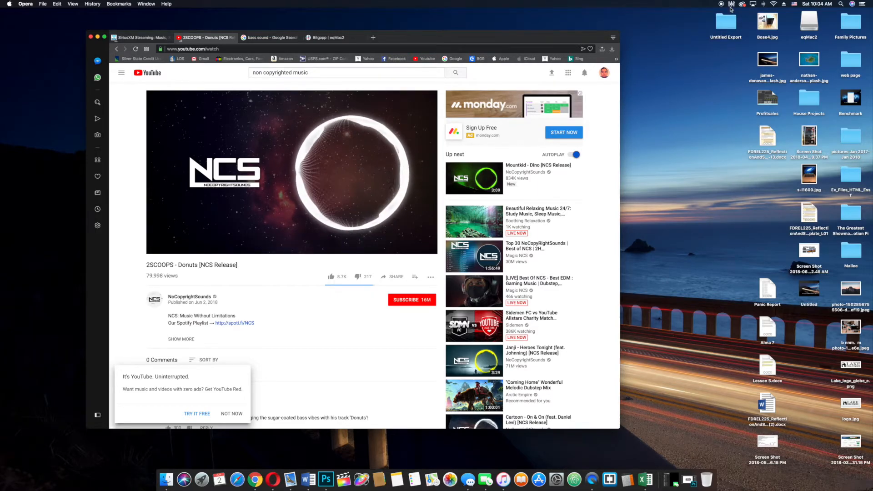
Step: Play '2SCOOPS - Donuts [NCS Release]' for about a minute, then pause it
left_click(731, 4)
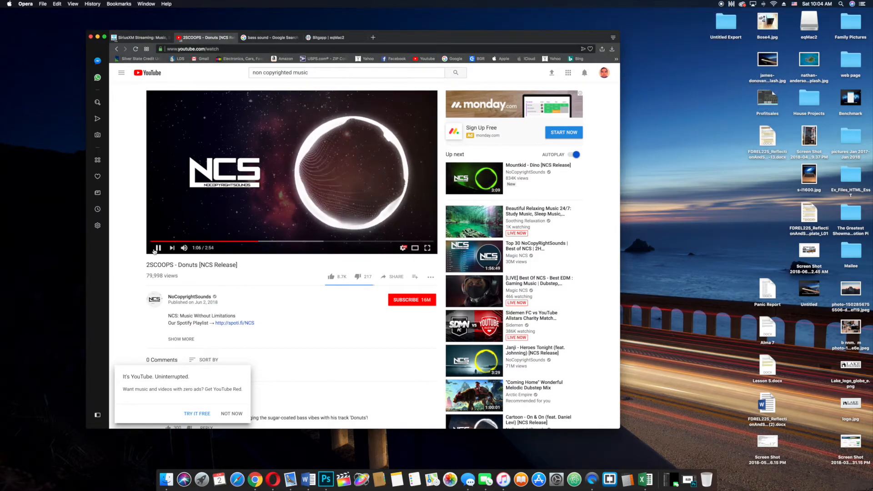
left_click(158, 248)
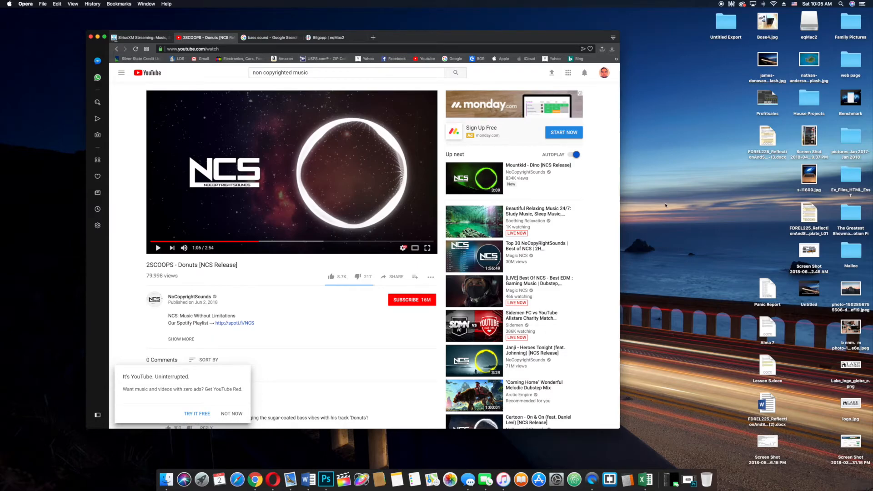